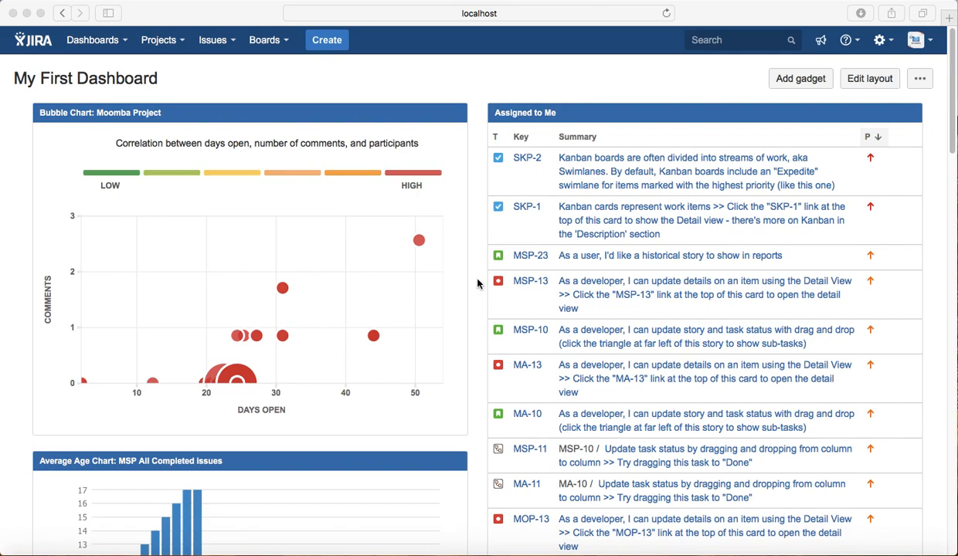
pyautogui.moveTo(431, 241)
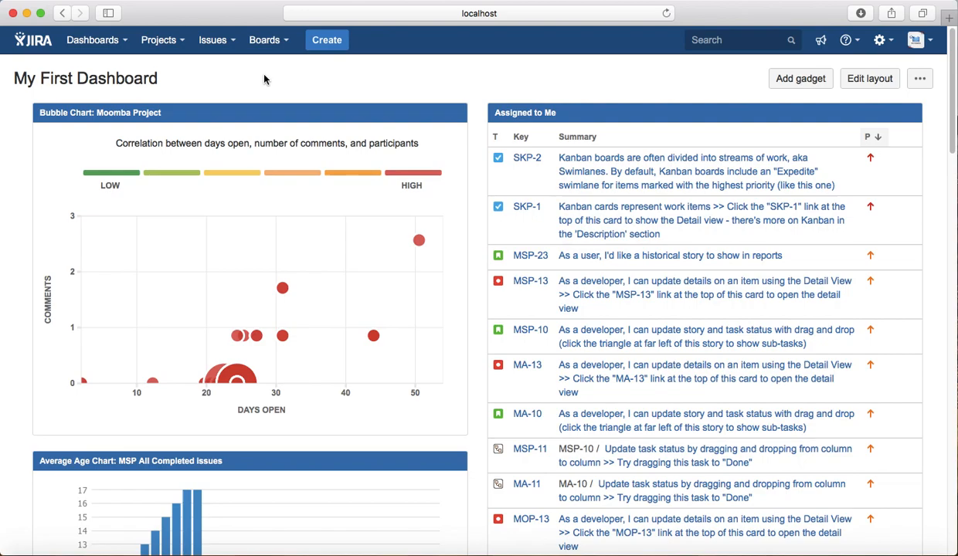
# Start a new issue from My First Dashboard, bringing up the create-issue form for My Sample Project.
pyautogui.click(326, 41)
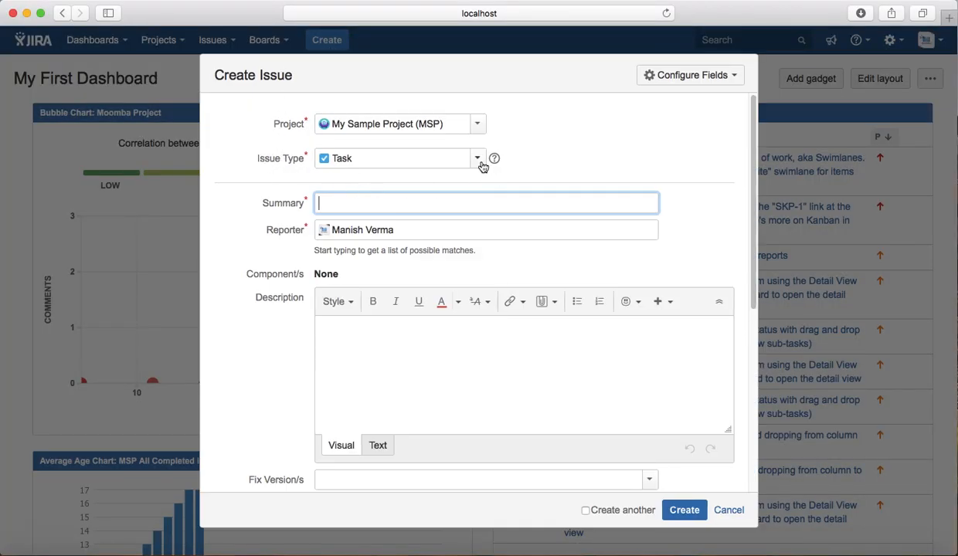
pyautogui.click(476, 158)
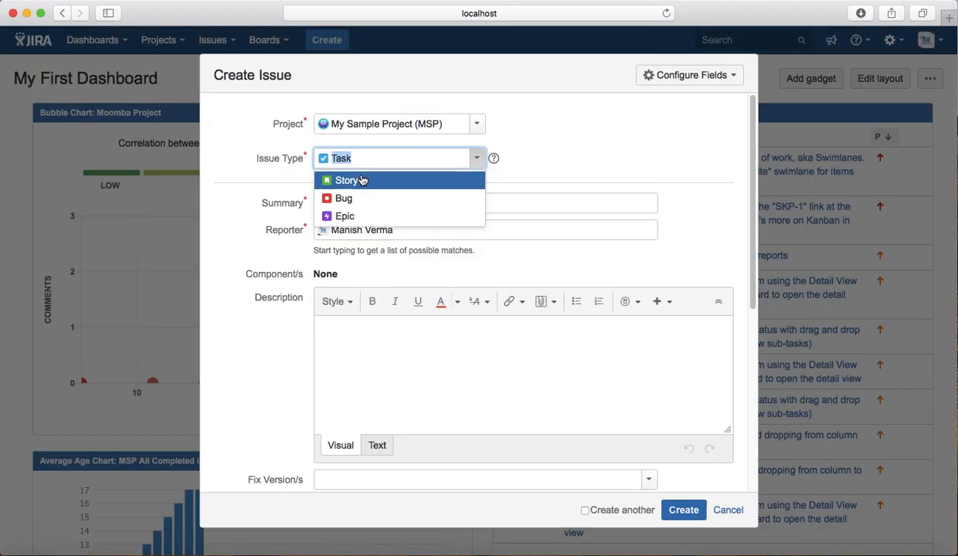
pyautogui.moveTo(343, 198)
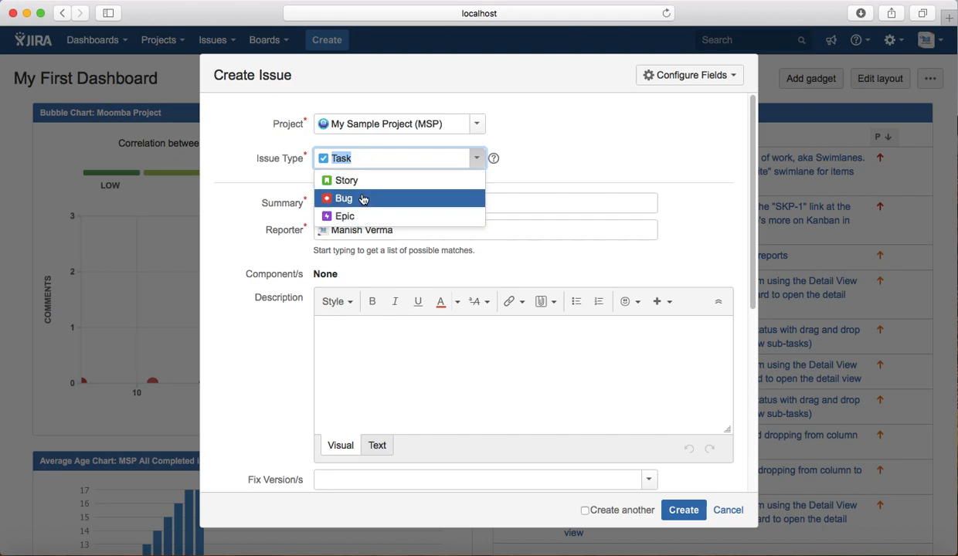
pyautogui.moveTo(346, 179)
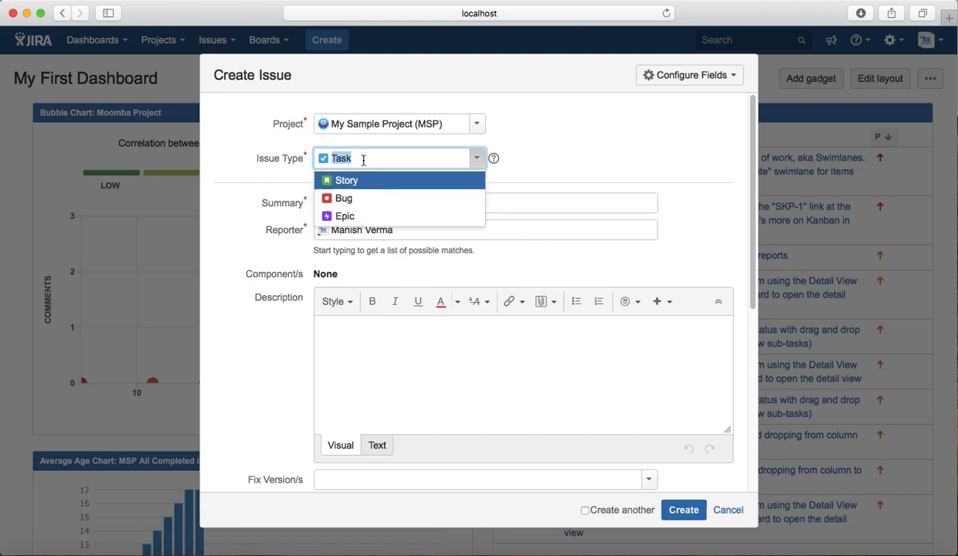
pyautogui.moveTo(269, 170)
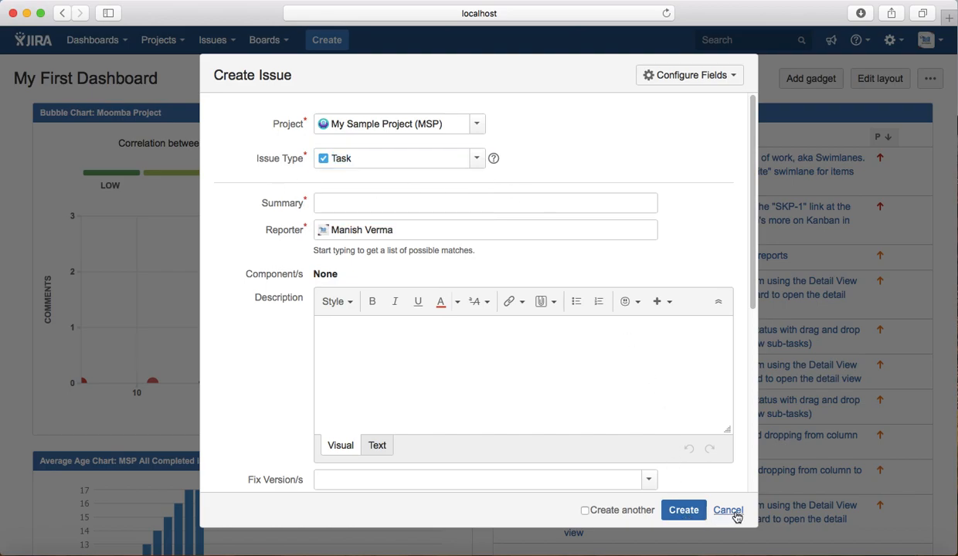
pyautogui.click(728, 511)
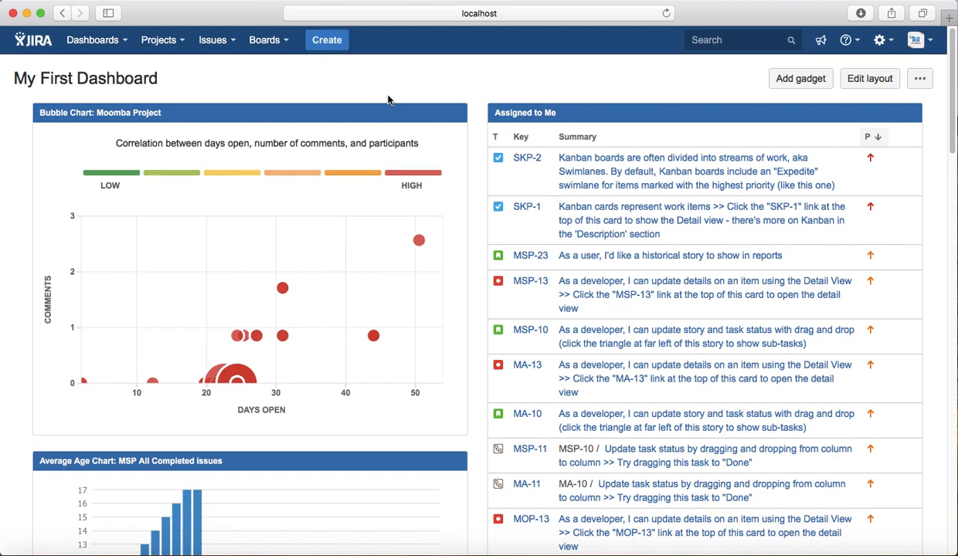
pyautogui.moveTo(632, 5)
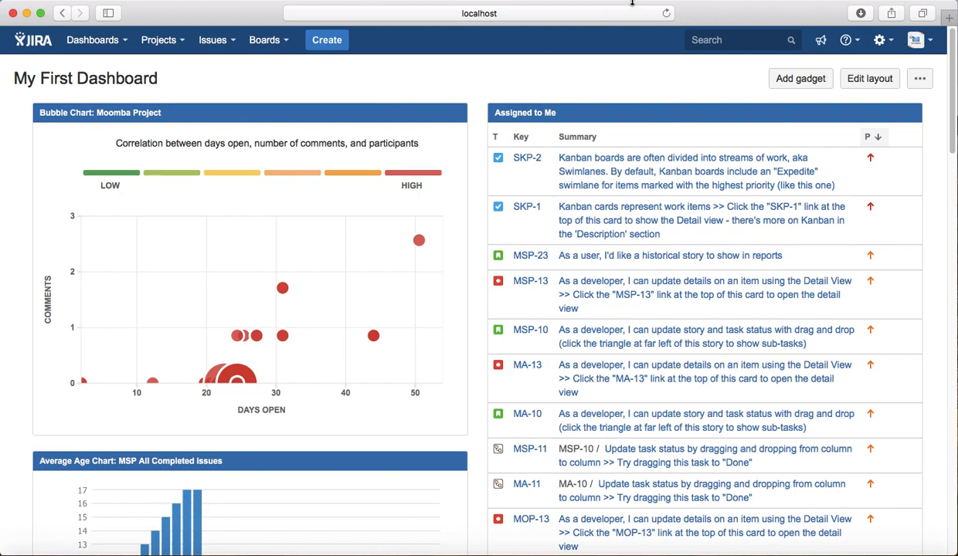